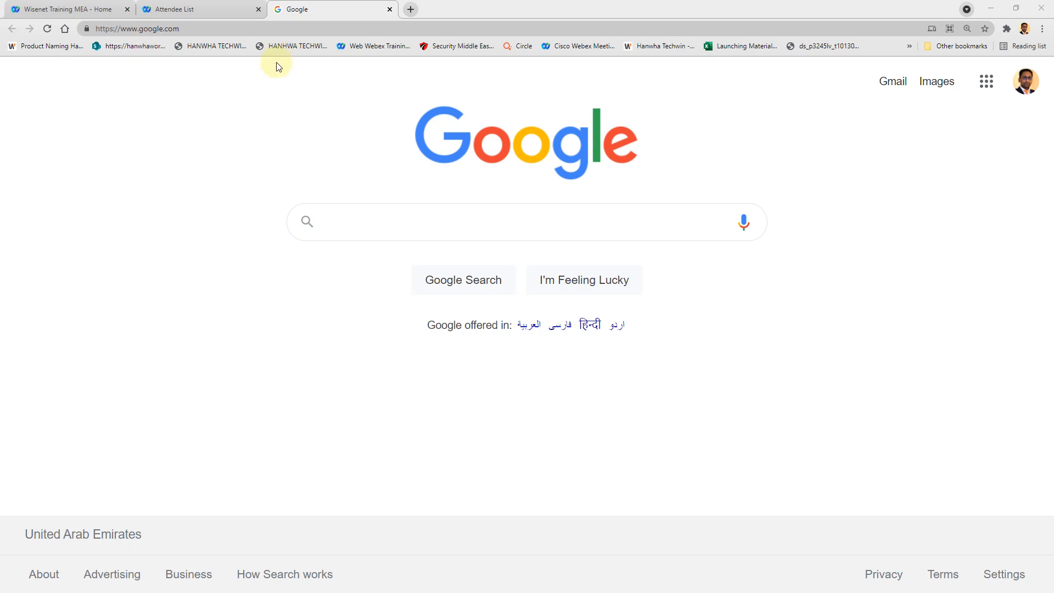
# Replace the Google address in Chrome with 192.168.1.205 to load the NVR.
pyautogui.click(182, 28)
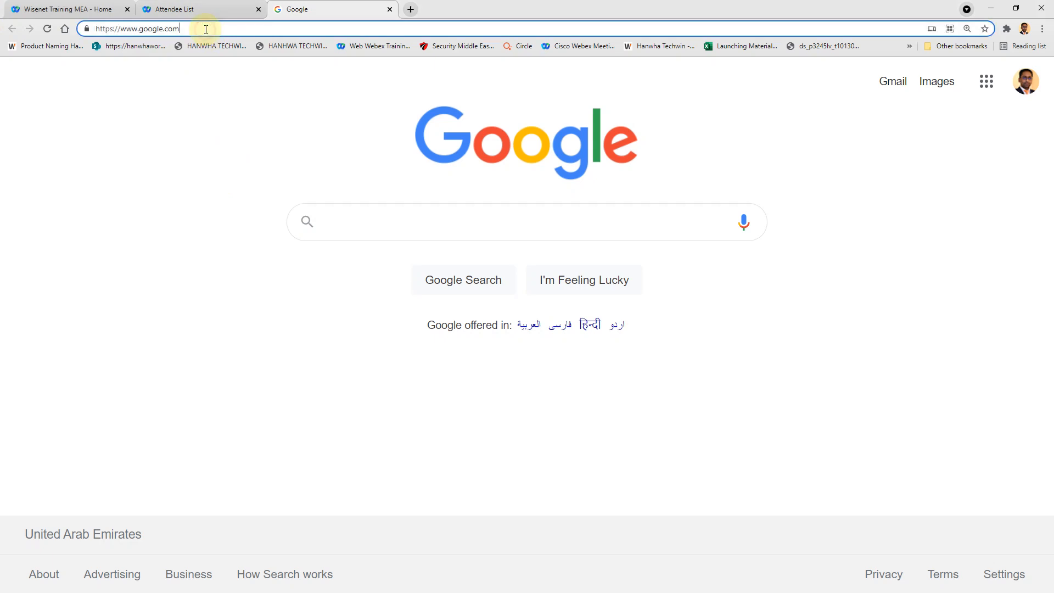
pyautogui.tripleClick(134, 28)
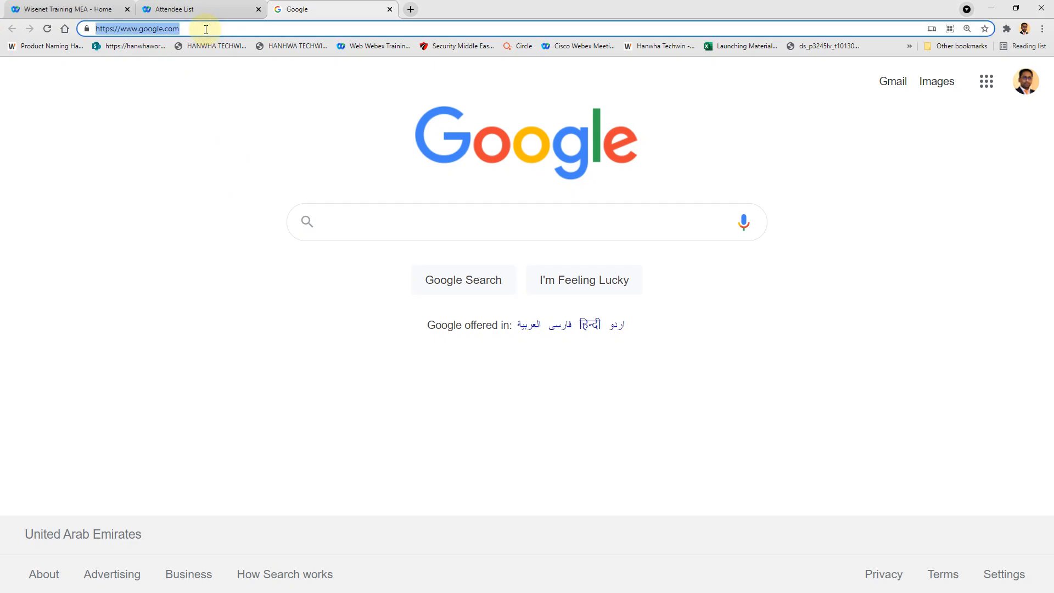
pyautogui.write('192.168.1.205')
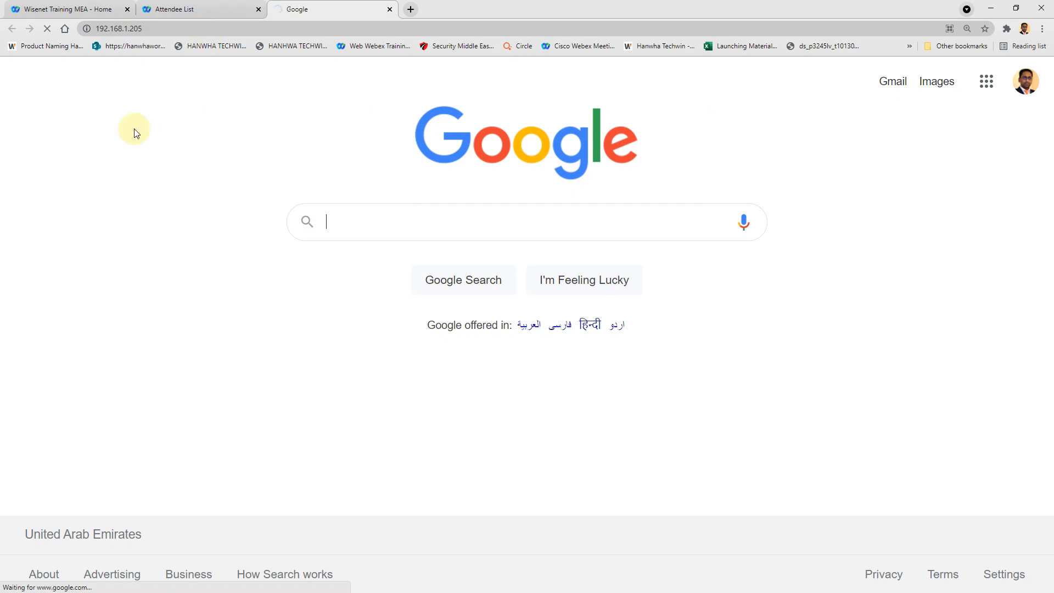
pyautogui.moveTo(399, 166)
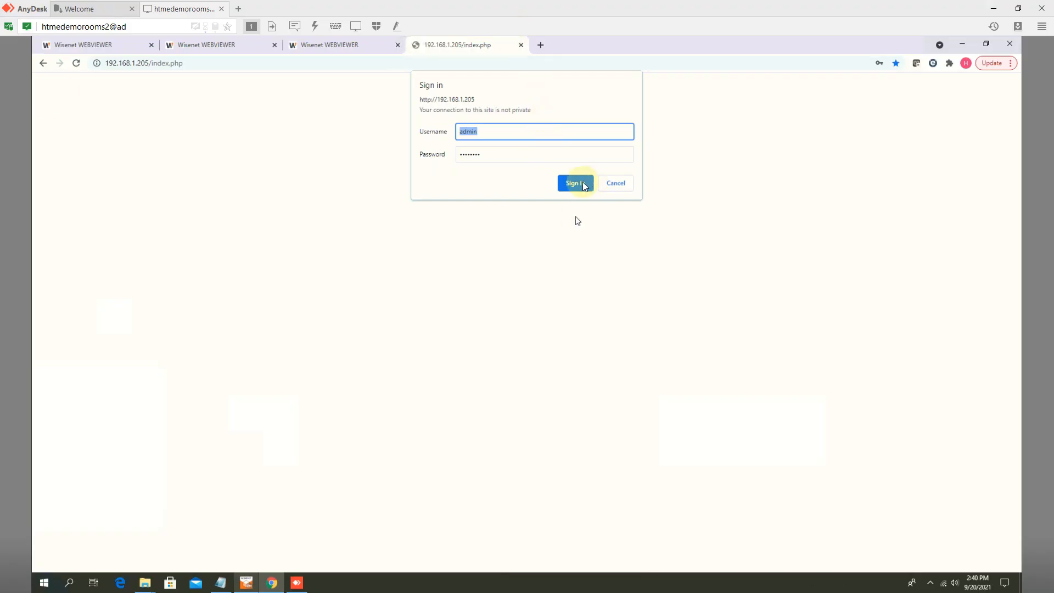
# Sign in as admin and go to Setup through the navigation menu.
pyautogui.click(573, 183)
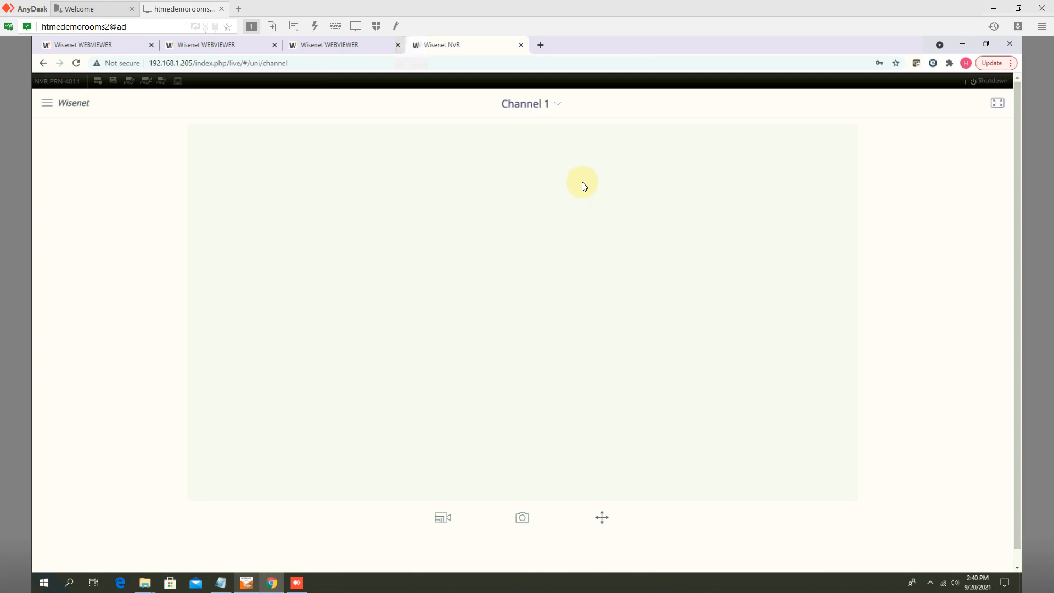
pyautogui.click(46, 102)
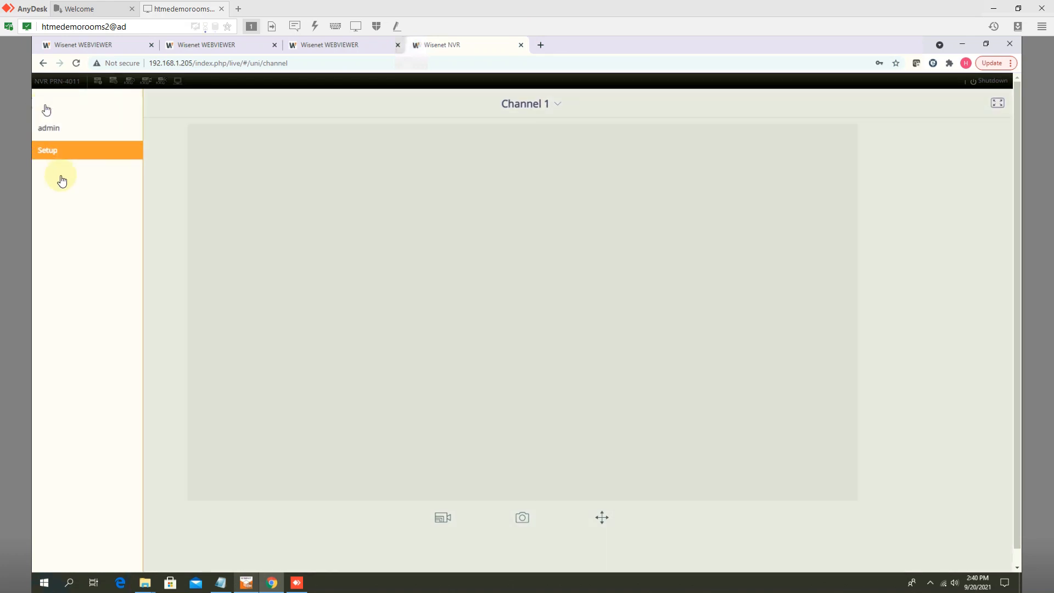
pyautogui.click(47, 150)
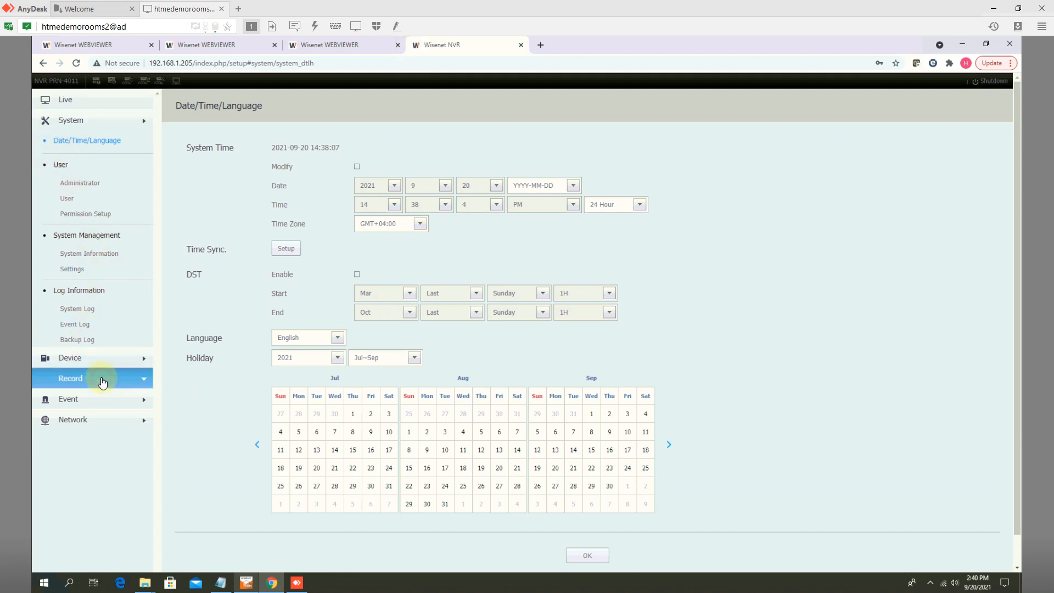
# Review the registered cameras and their streaming profiles under Device.
pyautogui.click(70, 378)
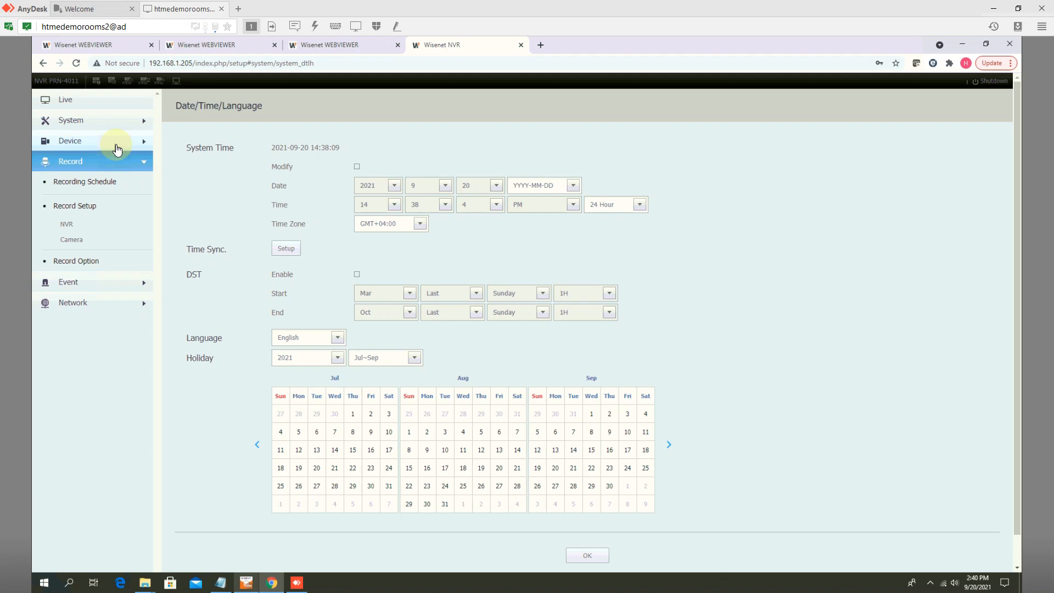
pyautogui.click(69, 140)
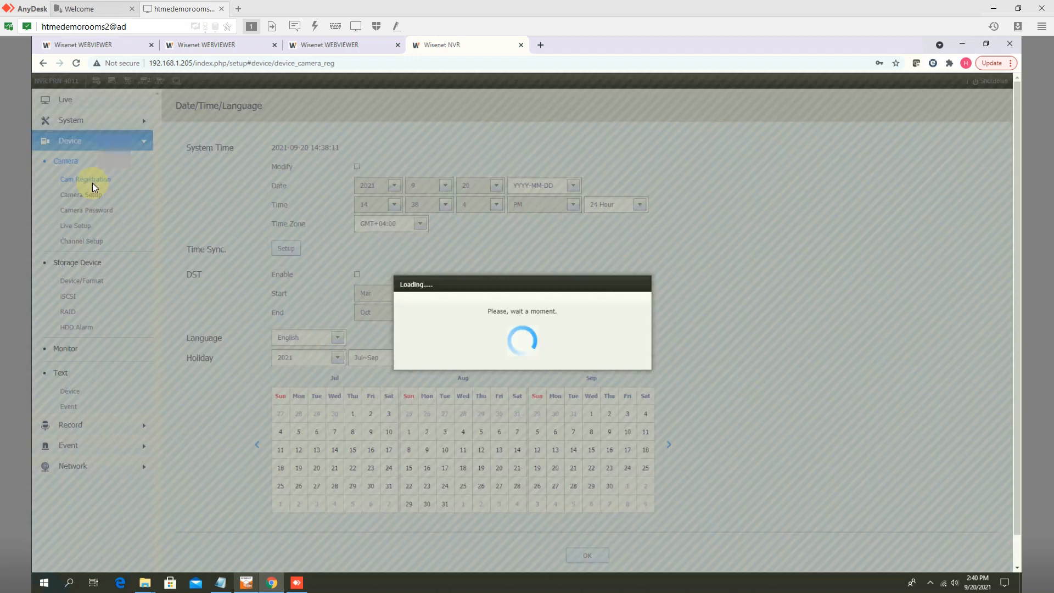
pyautogui.click(84, 179)
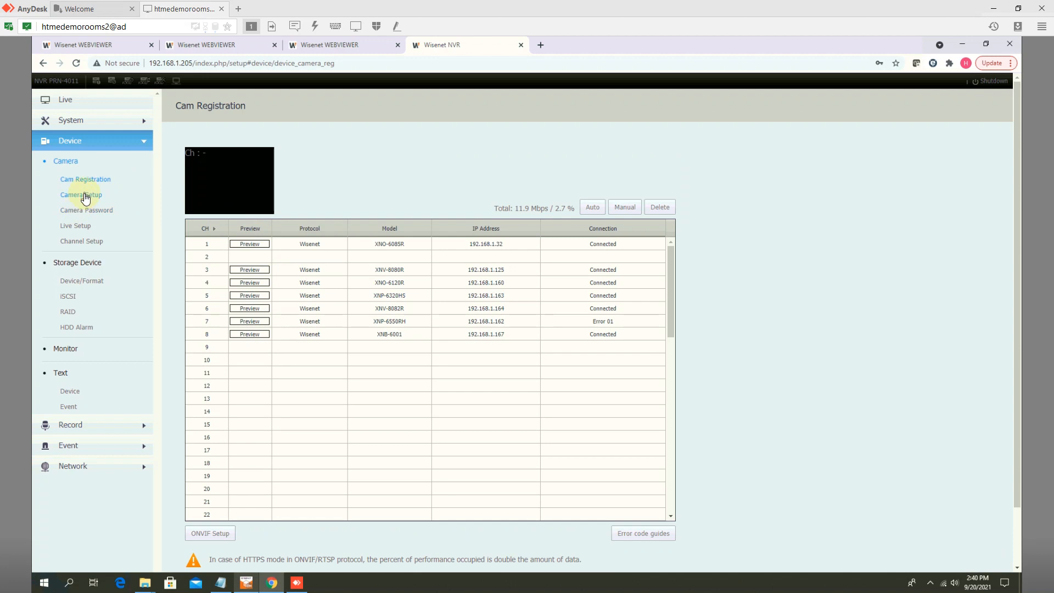
pyautogui.click(81, 194)
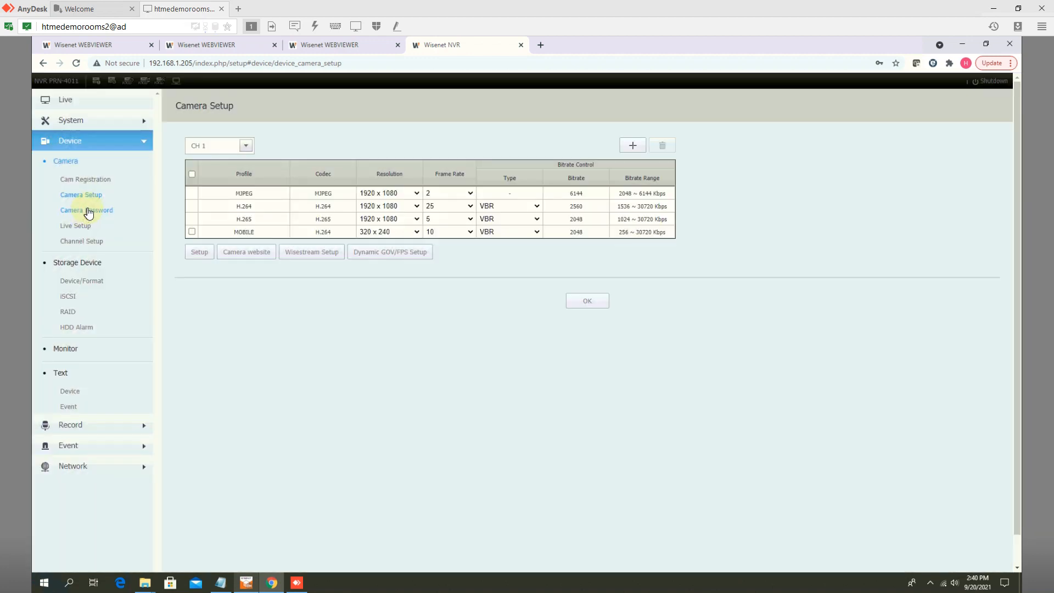
# In Channel Setup, set Audio to ON for all channels.
pyautogui.click(81, 241)
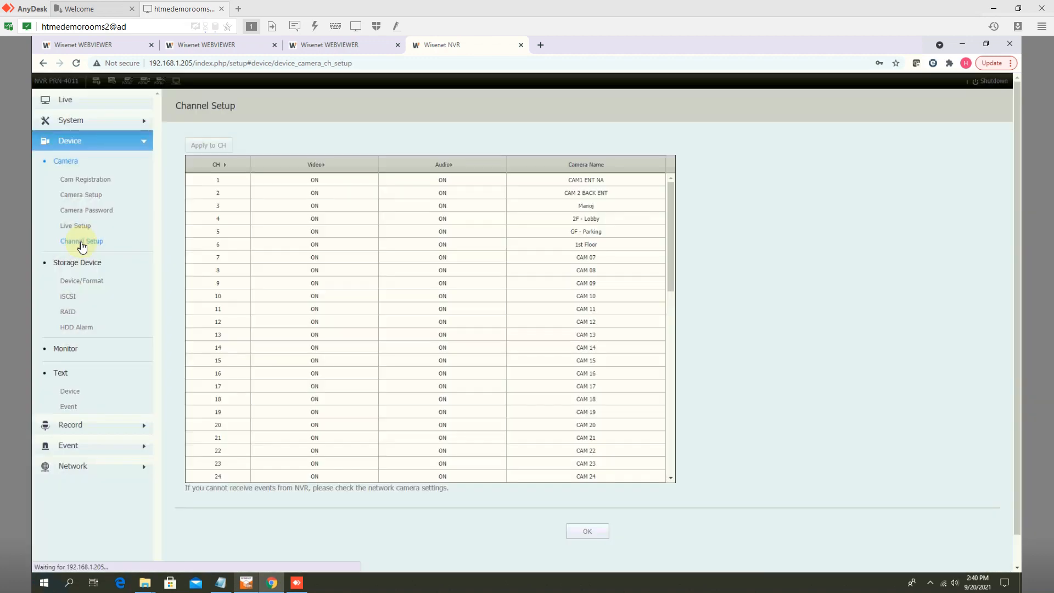
pyautogui.click(441, 169)
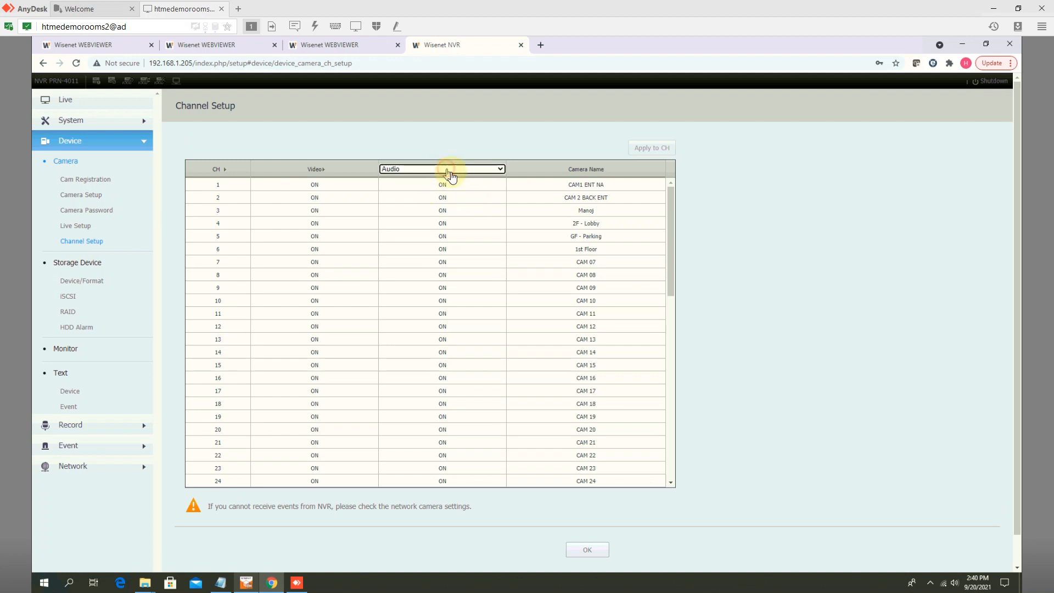
pyautogui.click(441, 169)
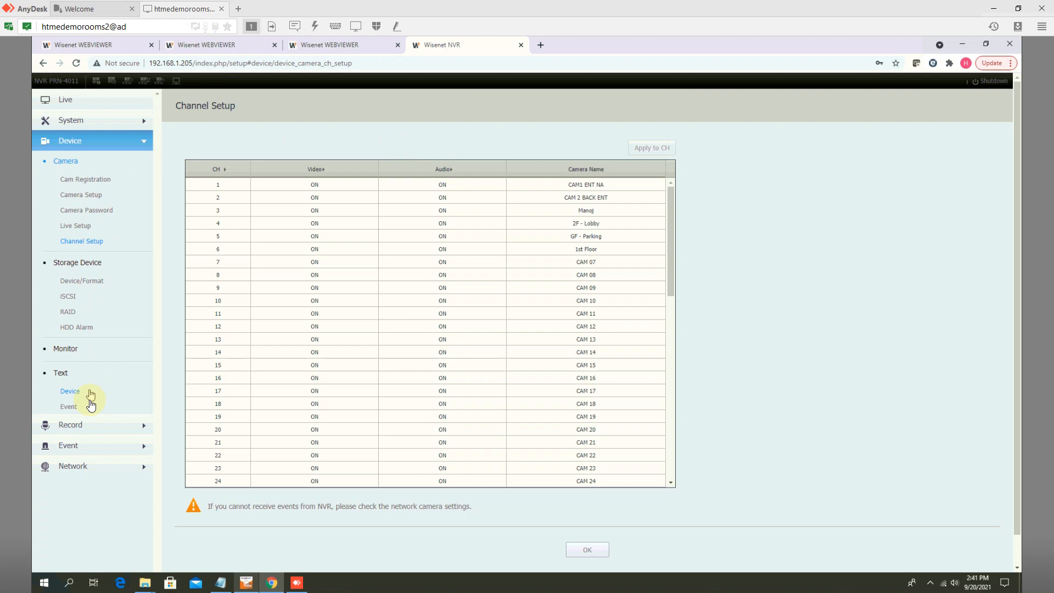
# Check CH 1's profile on the Record Setup Camera page, then open a new tab.
pyautogui.click(70, 161)
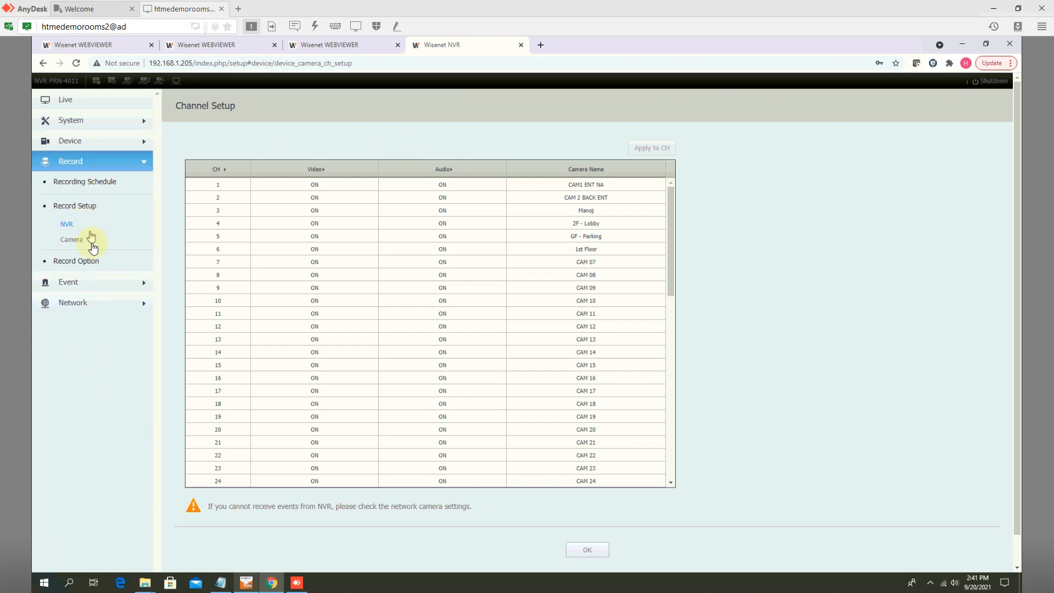
pyautogui.click(72, 239)
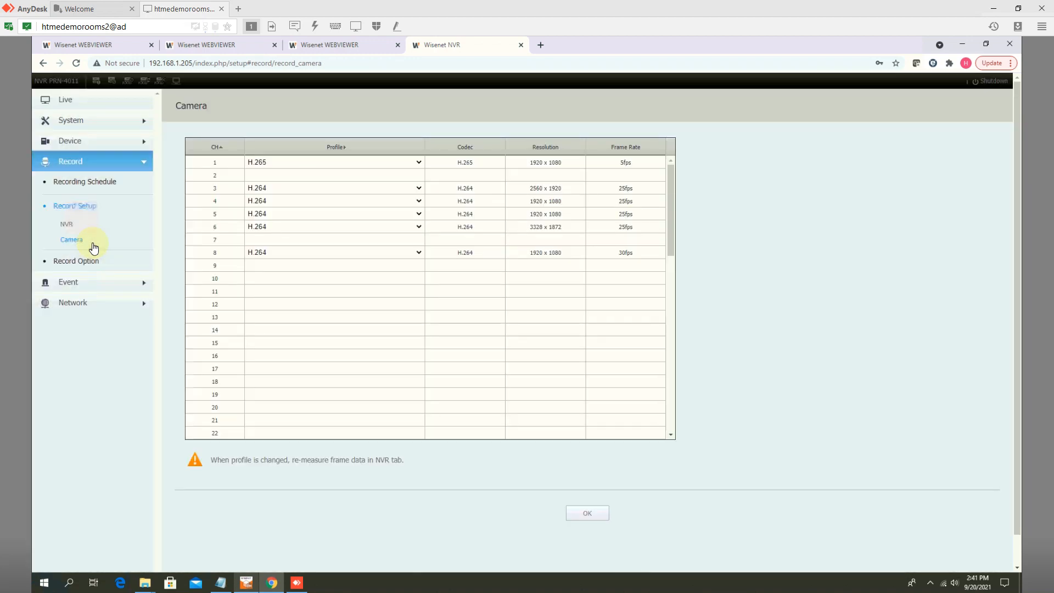
pyautogui.moveTo(323, 162)
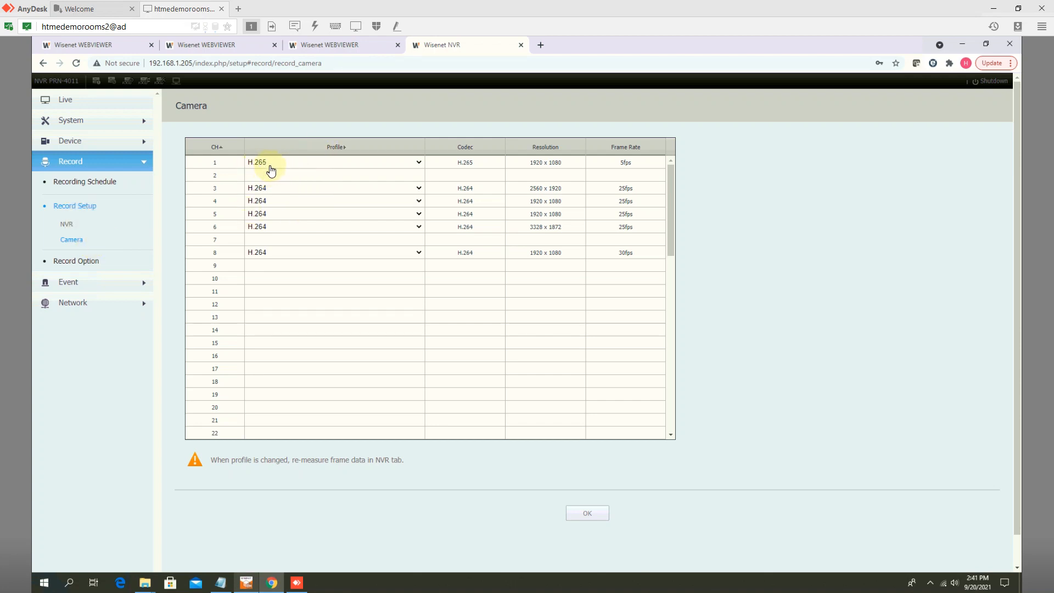
pyautogui.click(334, 162)
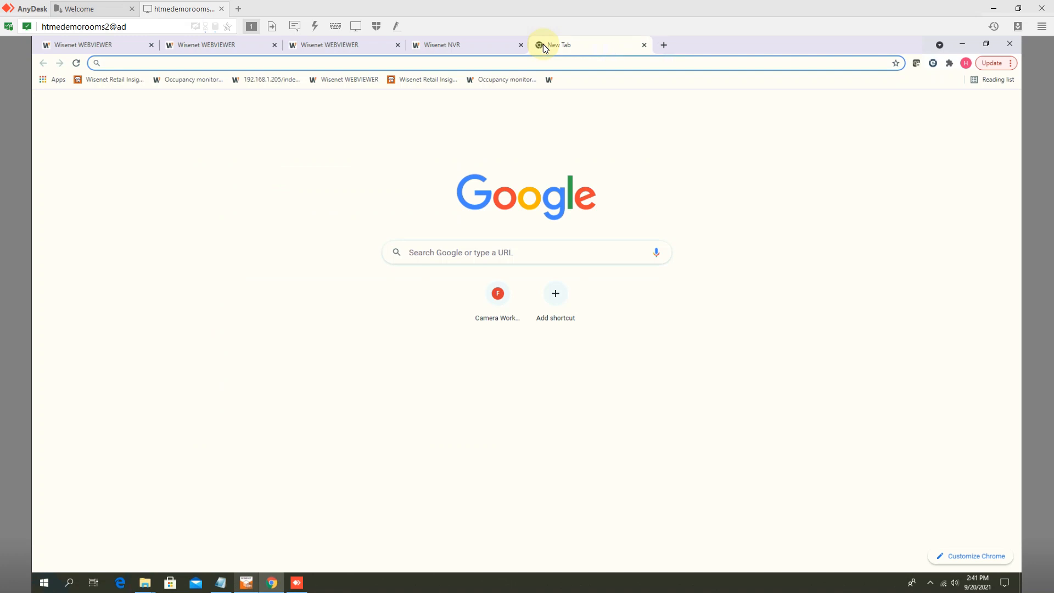
# Load the XNO-6120R camera web viewer at 192.168.1.160 in the new tab.
pyautogui.write('192.168.16')
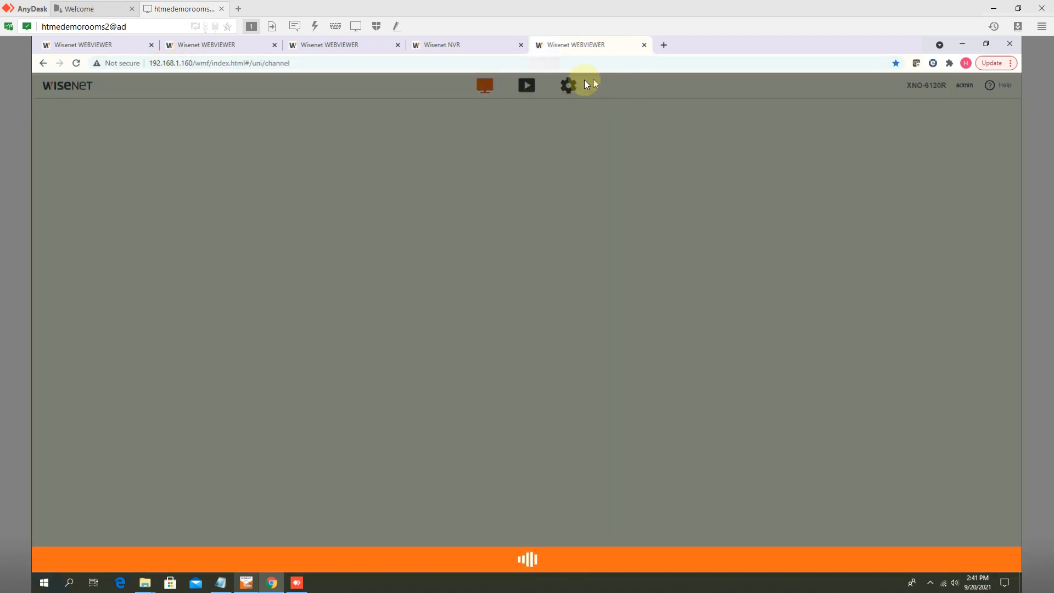
# Enable Audio in on the camera's H.265 video profile and apply the change.
pyautogui.click(567, 86)
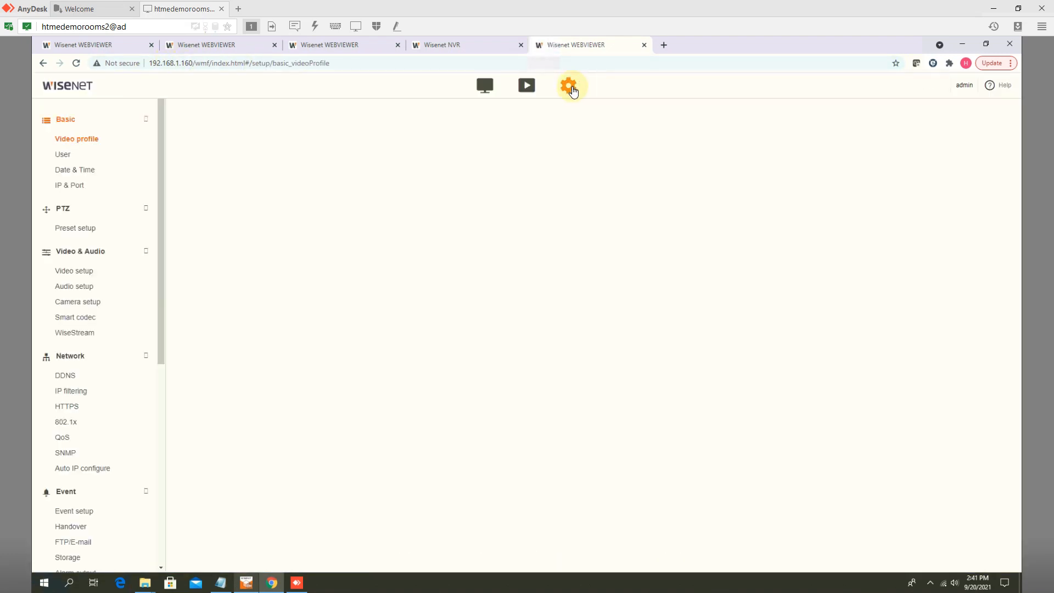
pyautogui.click(568, 86)
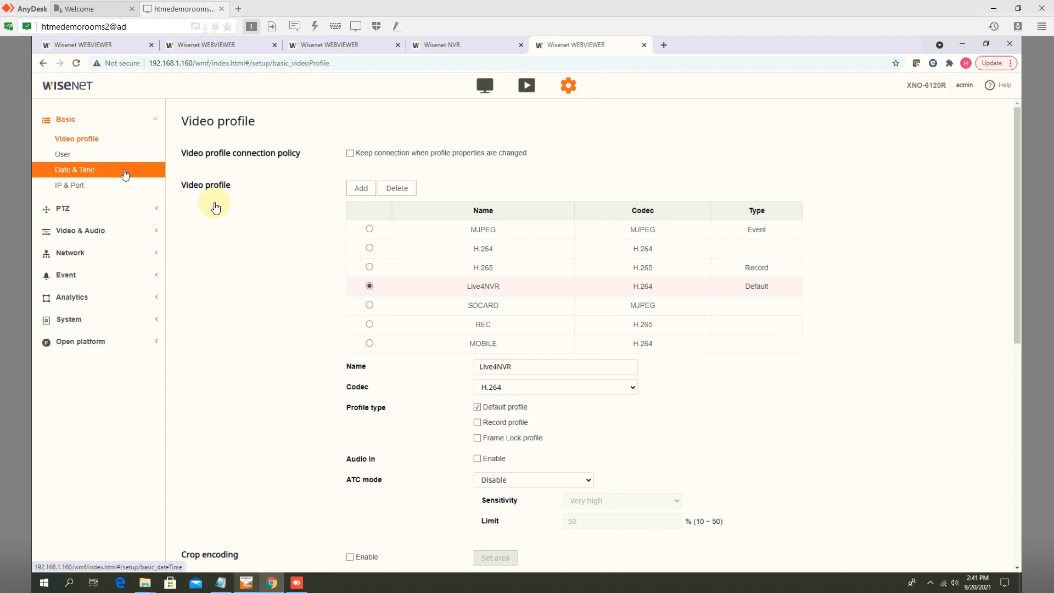
pyautogui.click(369, 267)
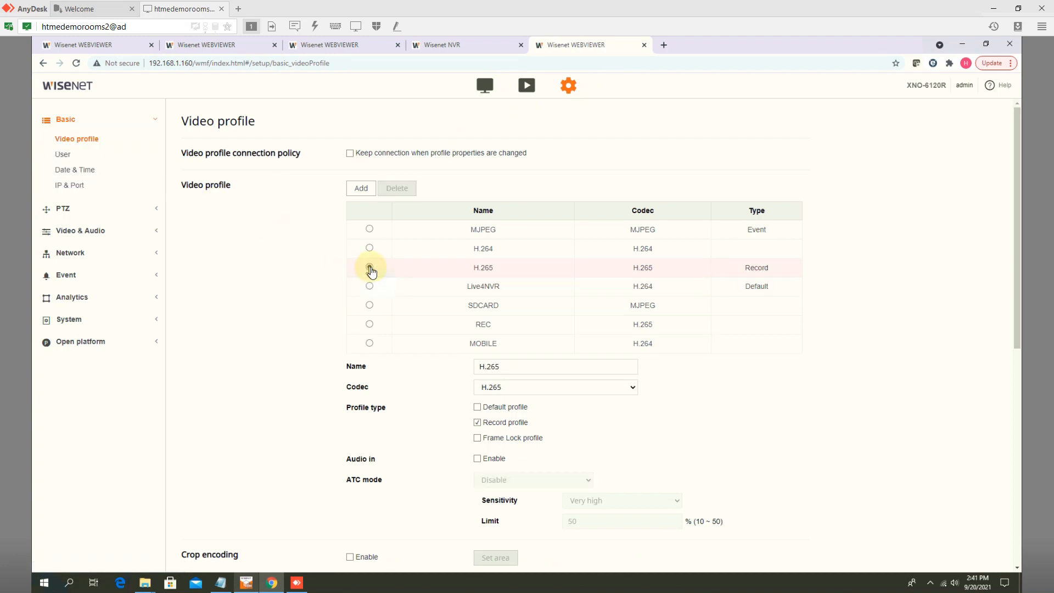
pyautogui.scroll(-3)
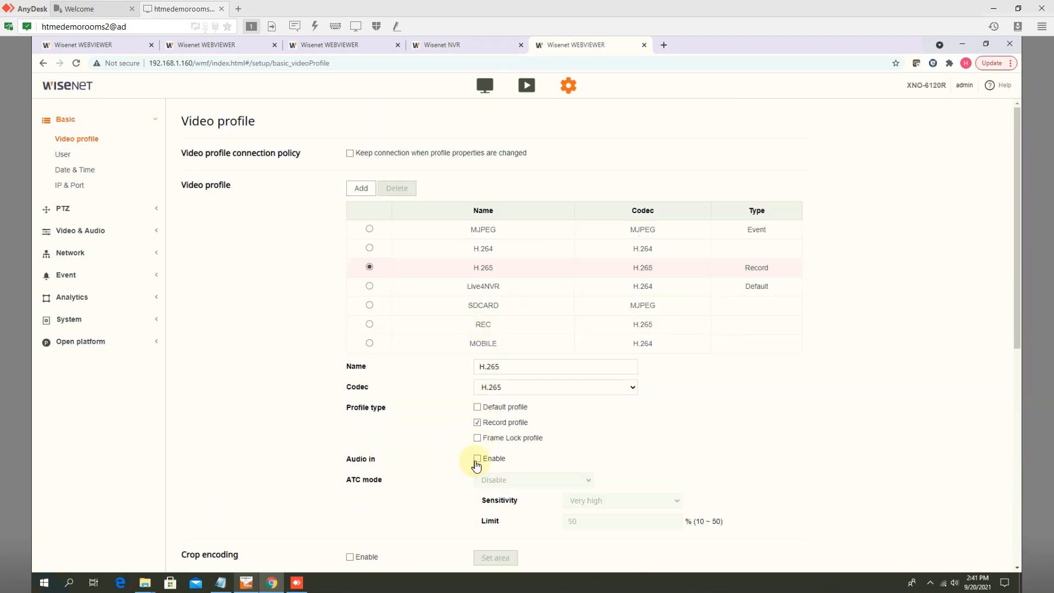
pyautogui.scroll(-3)
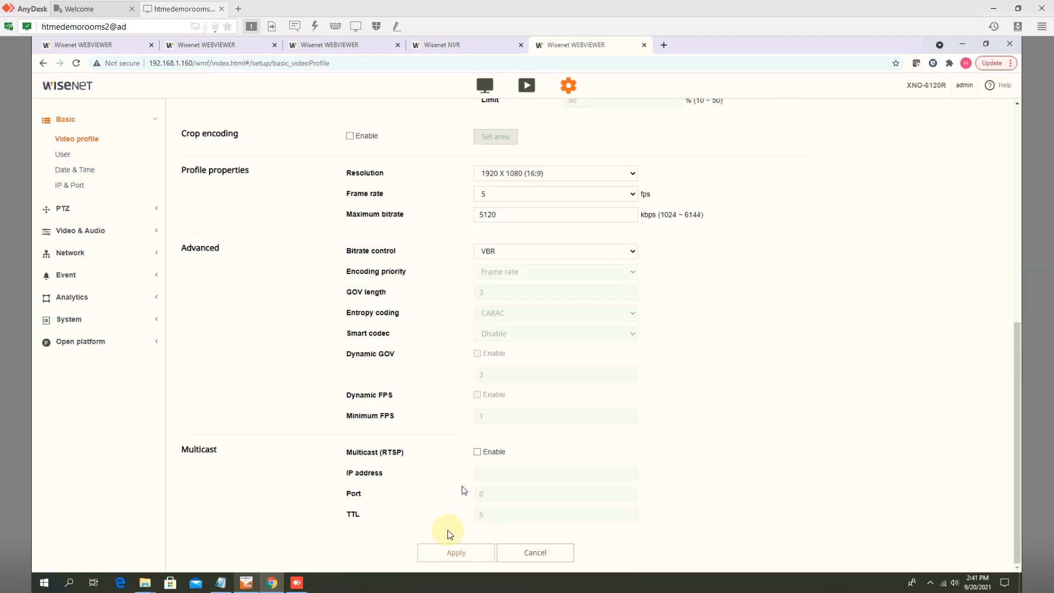
pyautogui.click(455, 552)
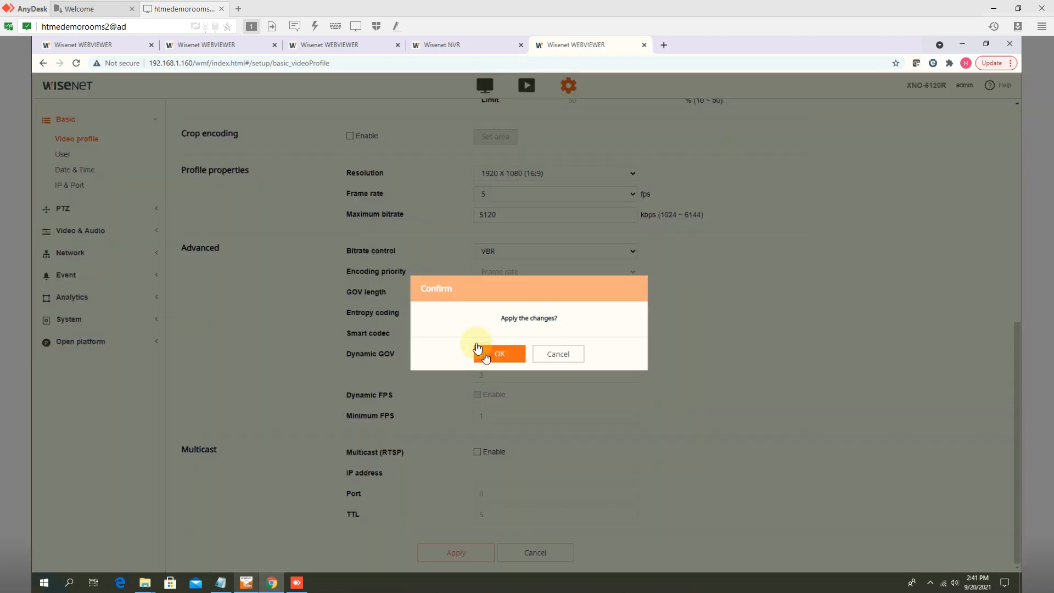
pyautogui.click(499, 354)
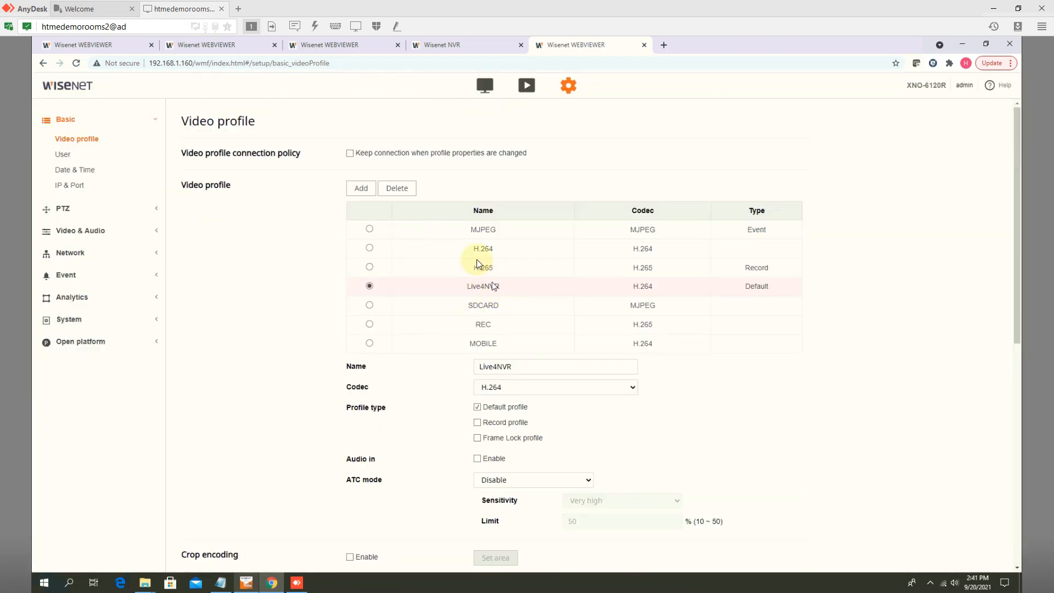
# Apply the H.264 video profile with Audio in enabled, then expand Video & Audio.
pyautogui.click(369, 247)
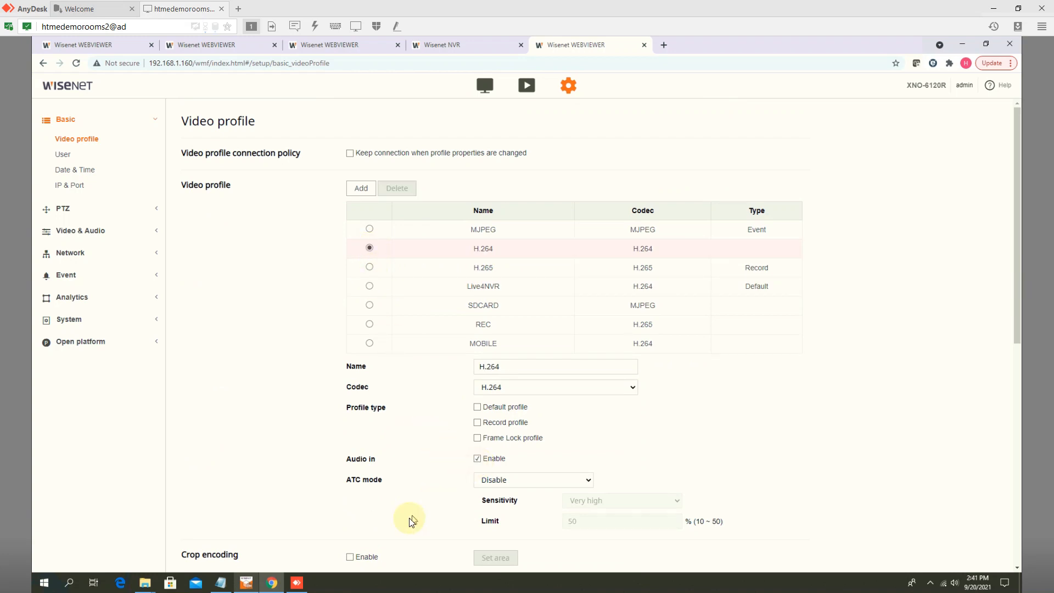
pyautogui.scroll(-3)
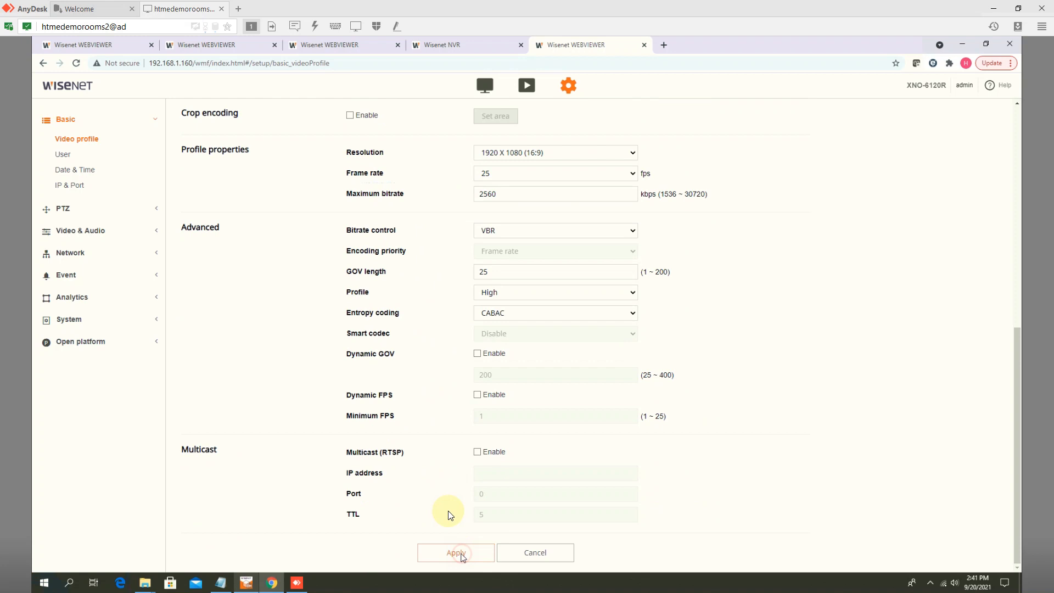
pyautogui.click(455, 552)
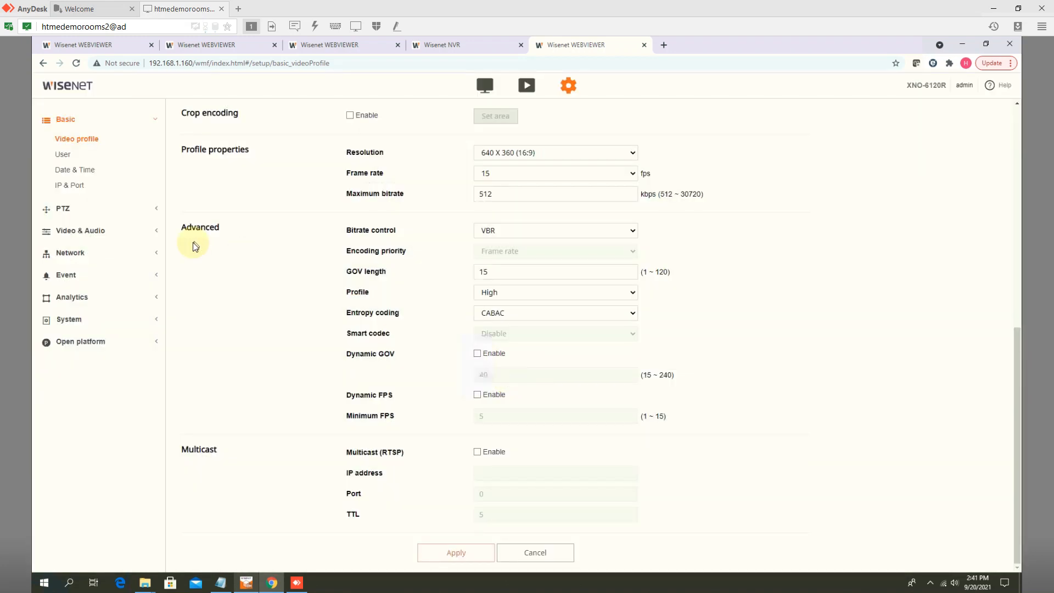
pyautogui.click(78, 214)
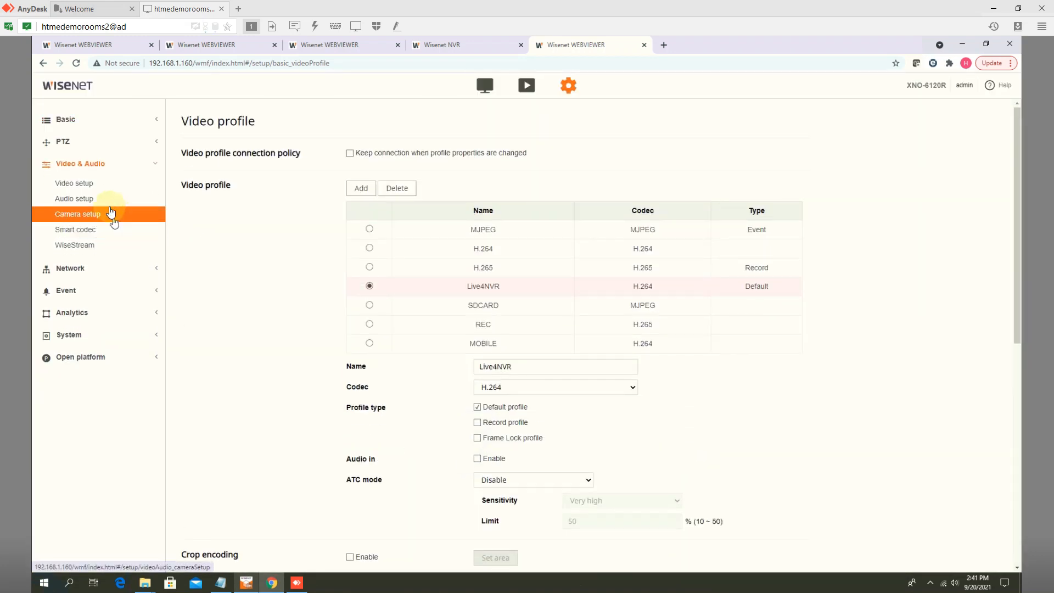
pyautogui.moveTo(76, 198)
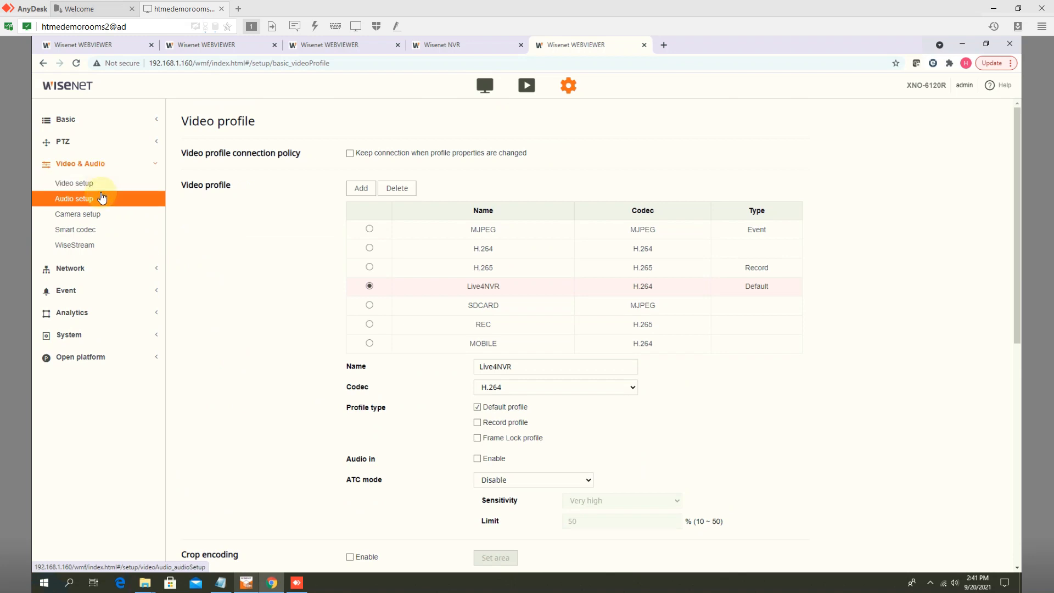
# In Audio setup, switch the input source to External microphone, then back to Line.
pyautogui.click(75, 198)
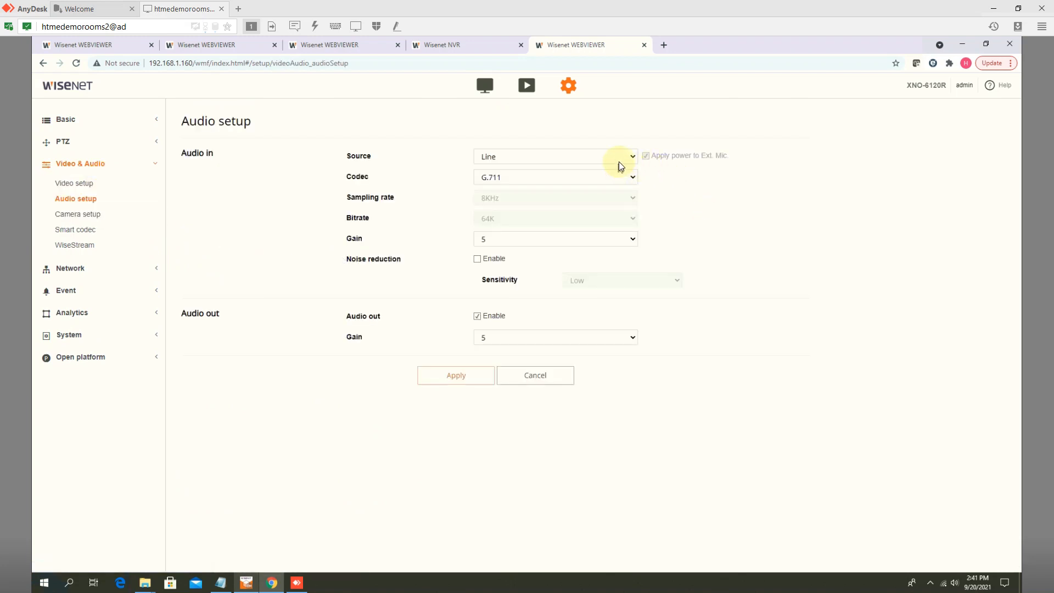
pyautogui.click(555, 156)
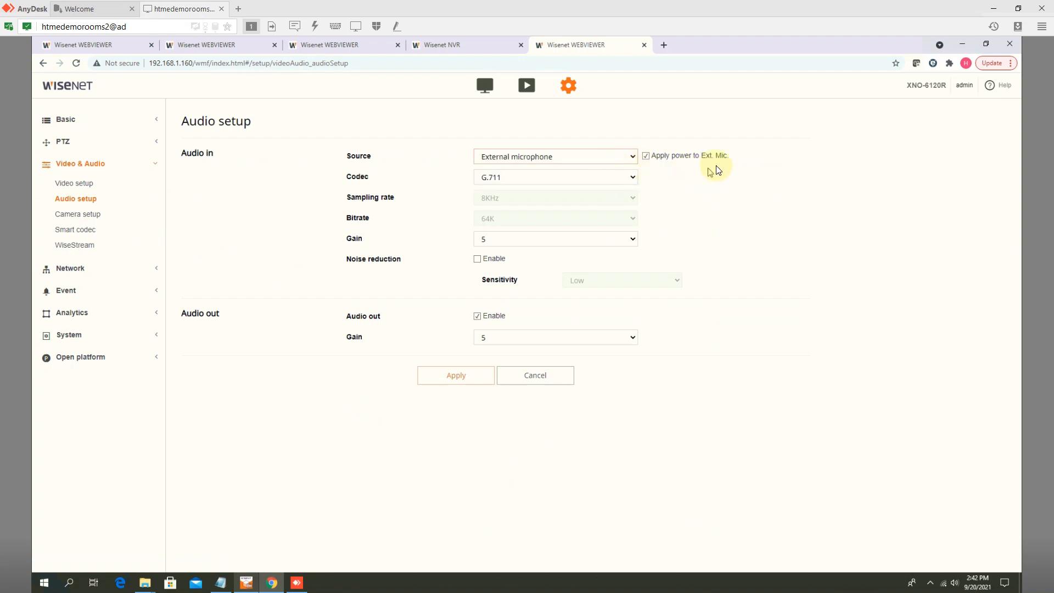
pyautogui.moveTo(606, 156)
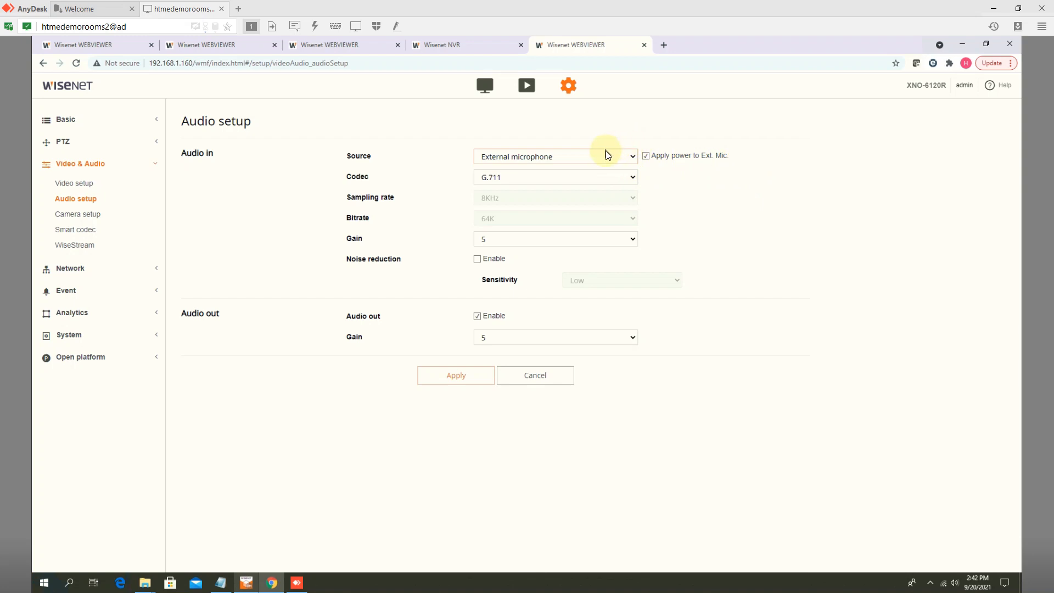
pyautogui.click(554, 156)
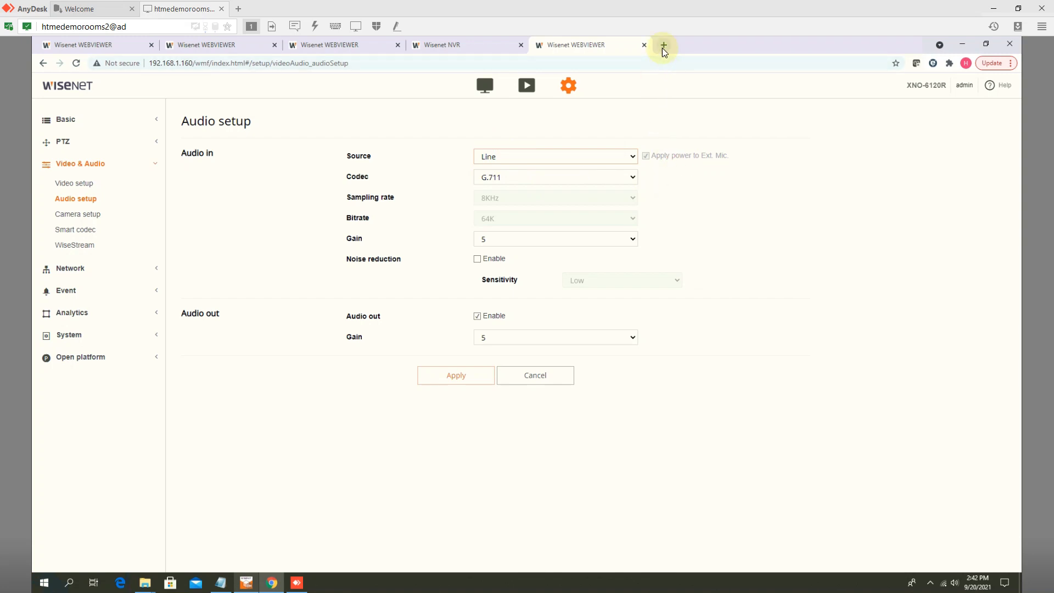
pyautogui.moveTo(663, 48)
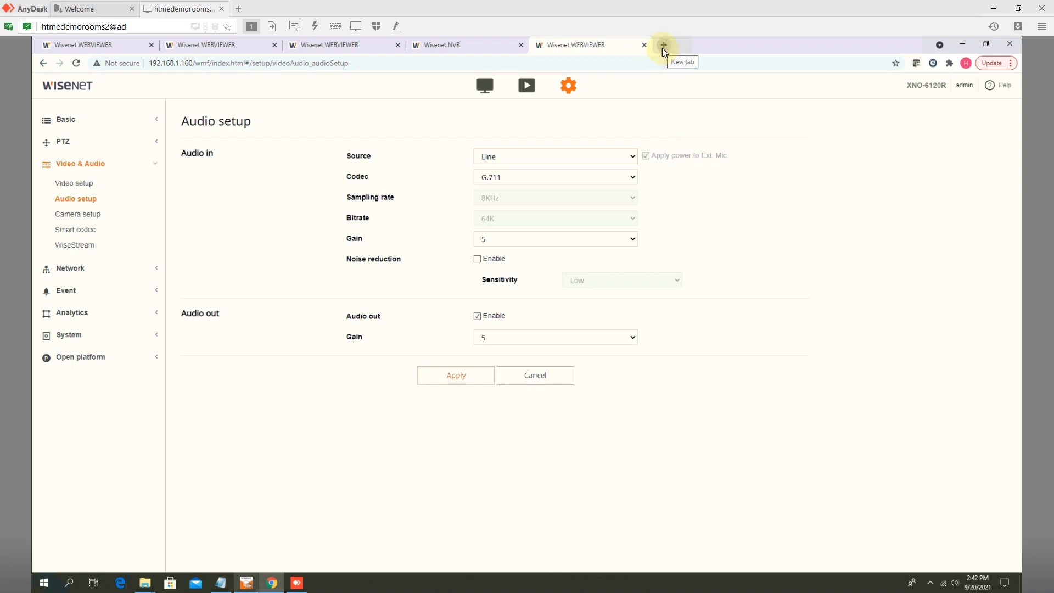
pyautogui.moveTo(887, 100)
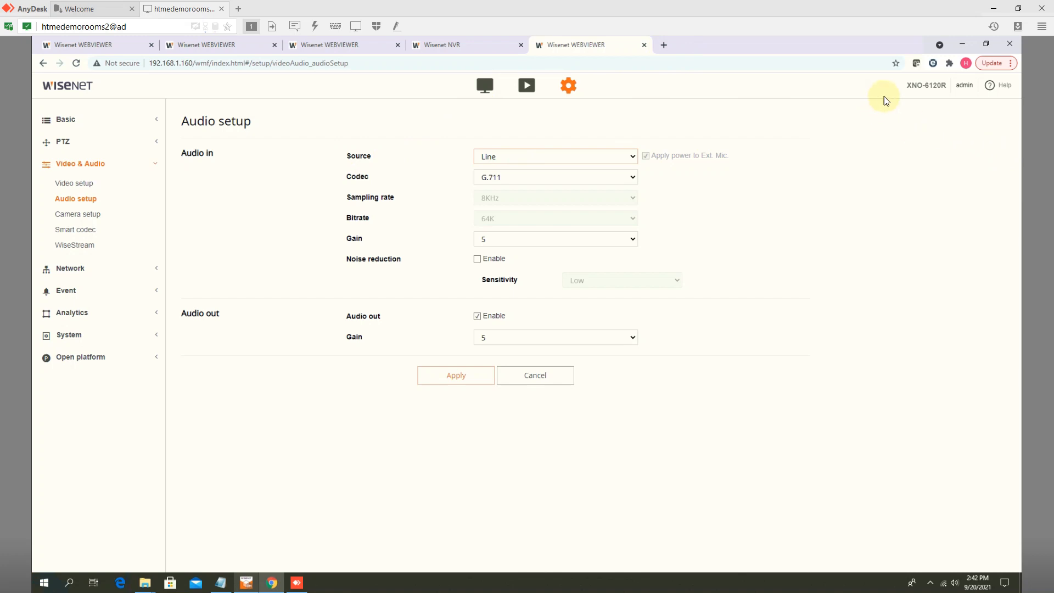
pyautogui.moveTo(534, 153)
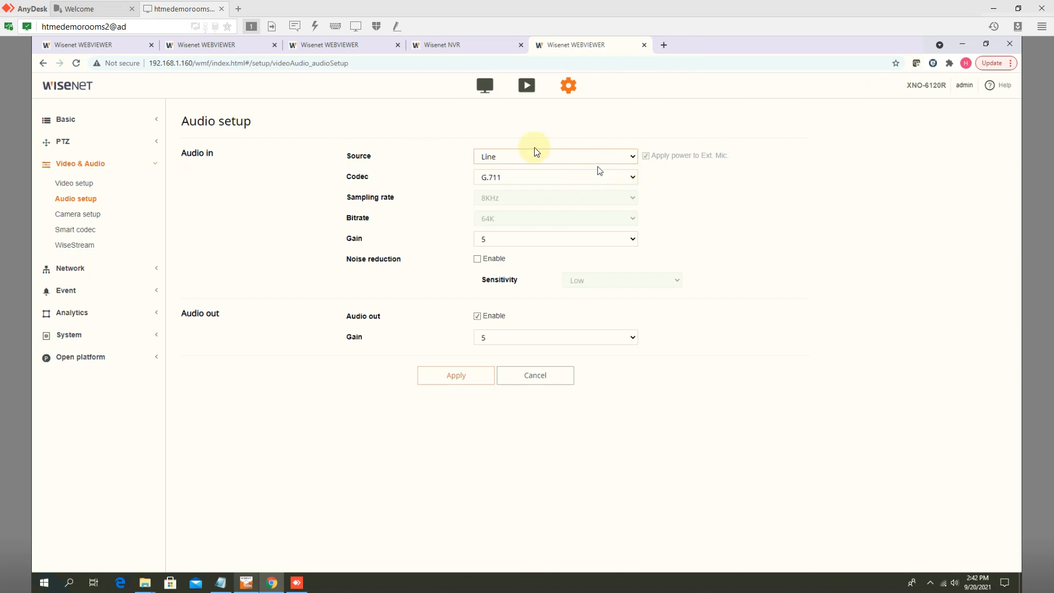
pyautogui.moveTo(413, 128)
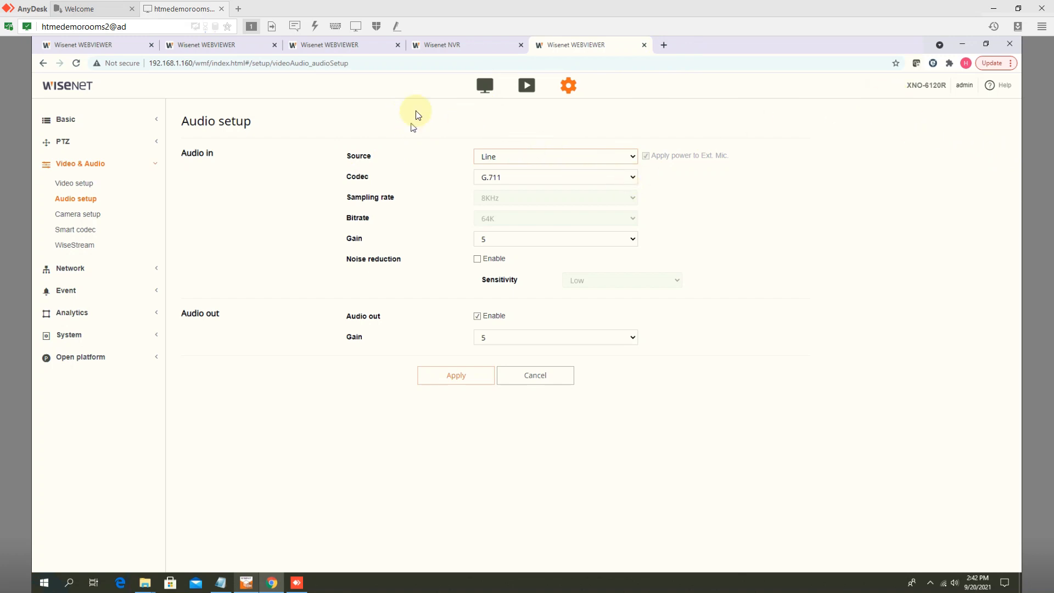
# On the NVR's Record Setup NVR page, set Audio ON for all channels and confirm.
pyautogui.click(443, 44)
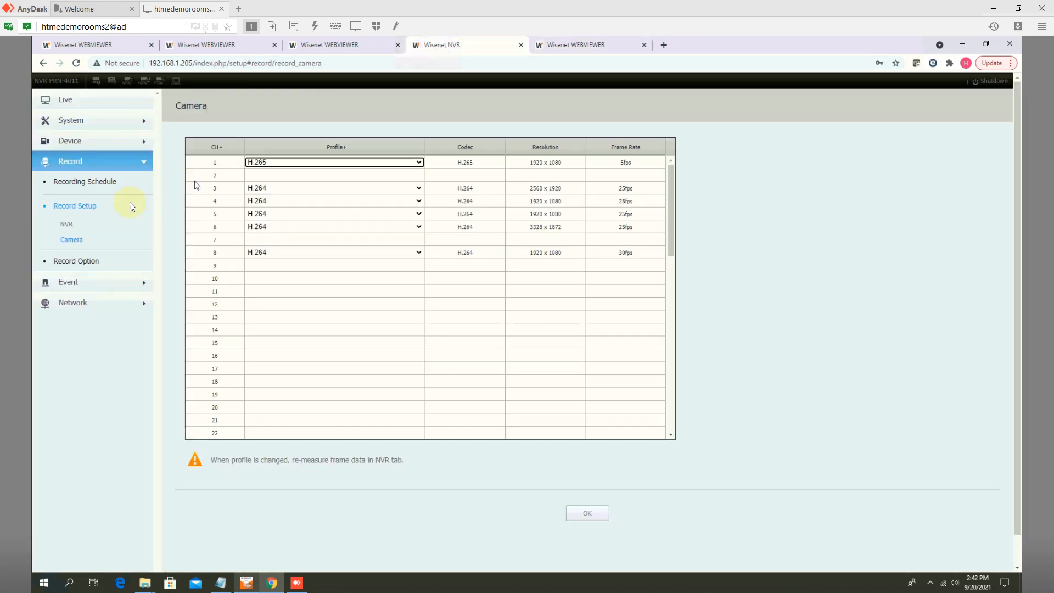
pyautogui.click(75, 261)
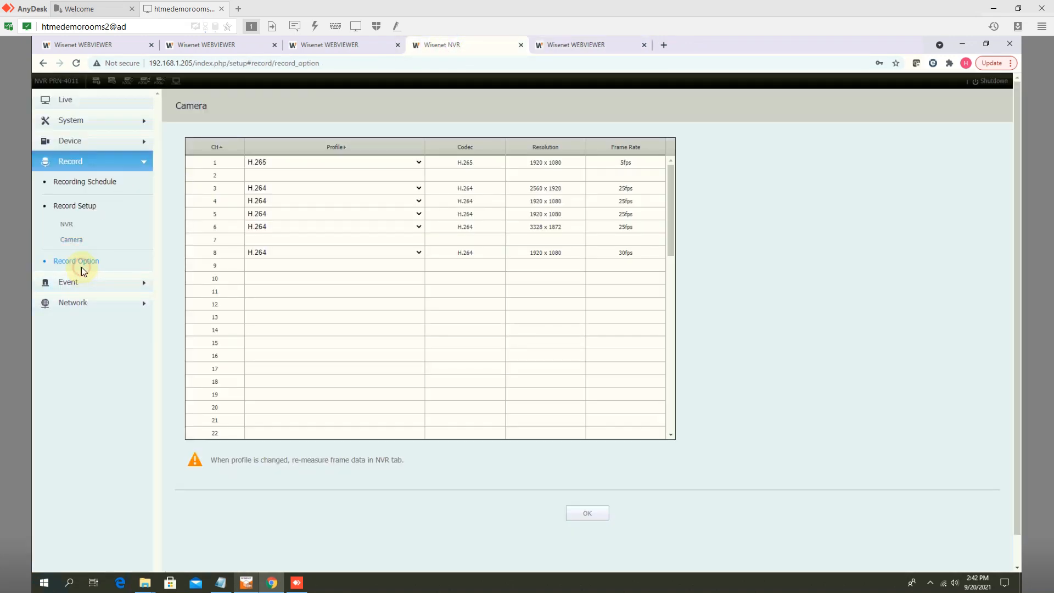
pyautogui.click(66, 224)
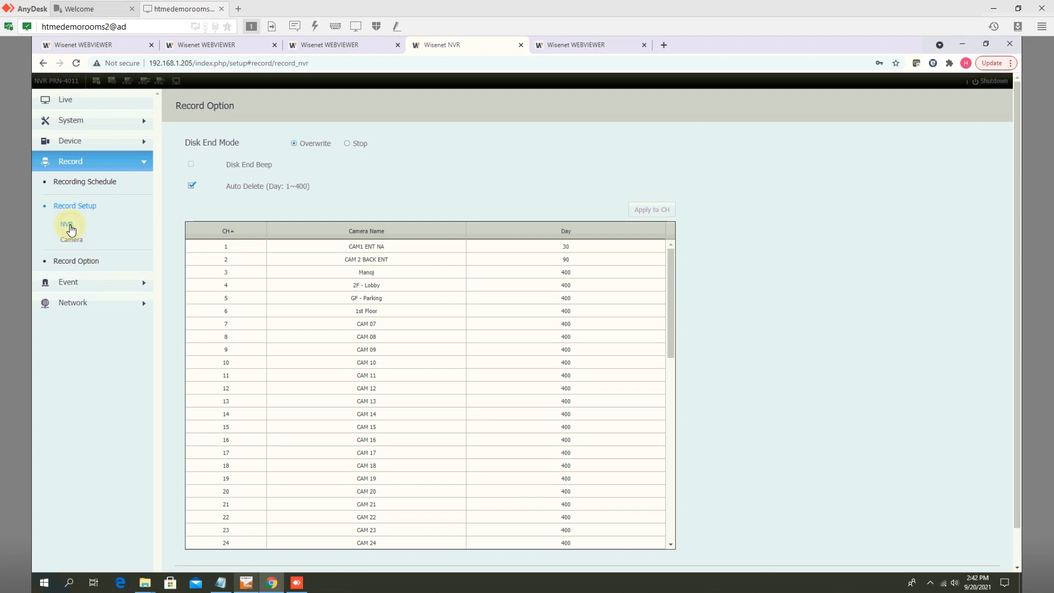
pyautogui.click(66, 224)
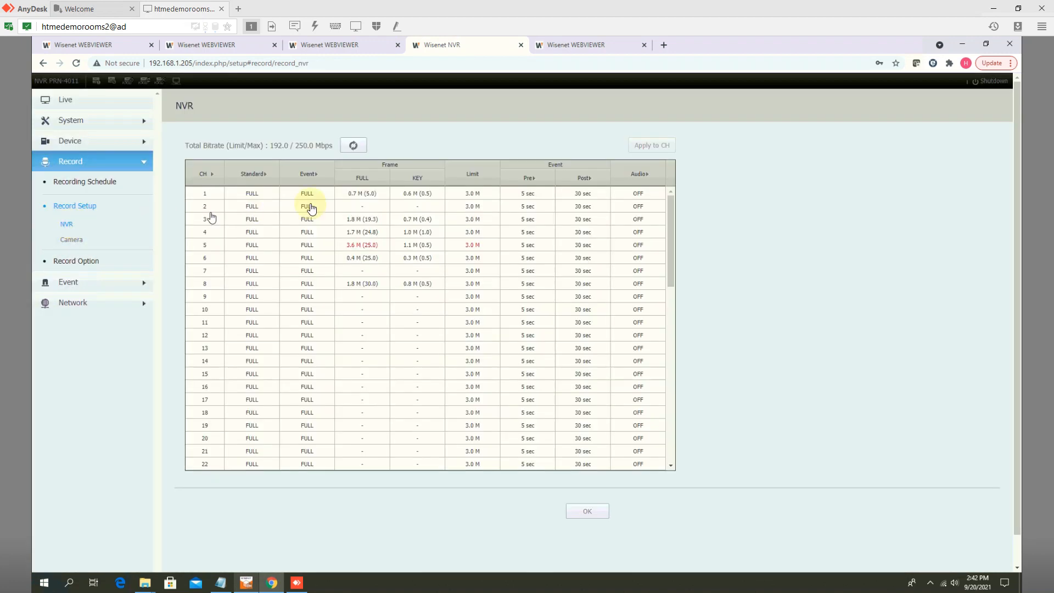
pyautogui.moveTo(642, 176)
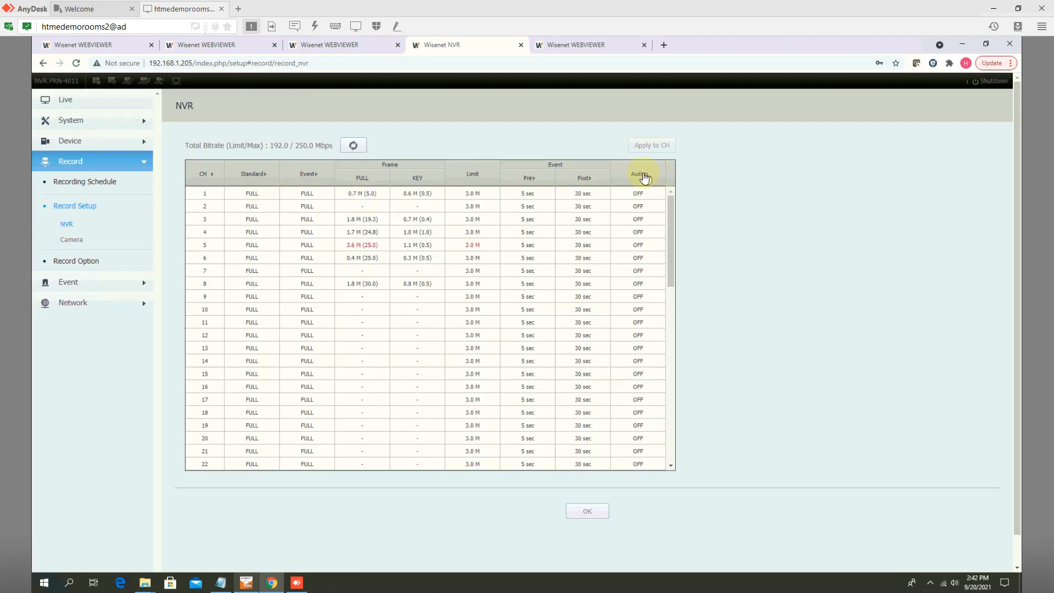
pyautogui.click(636, 173)
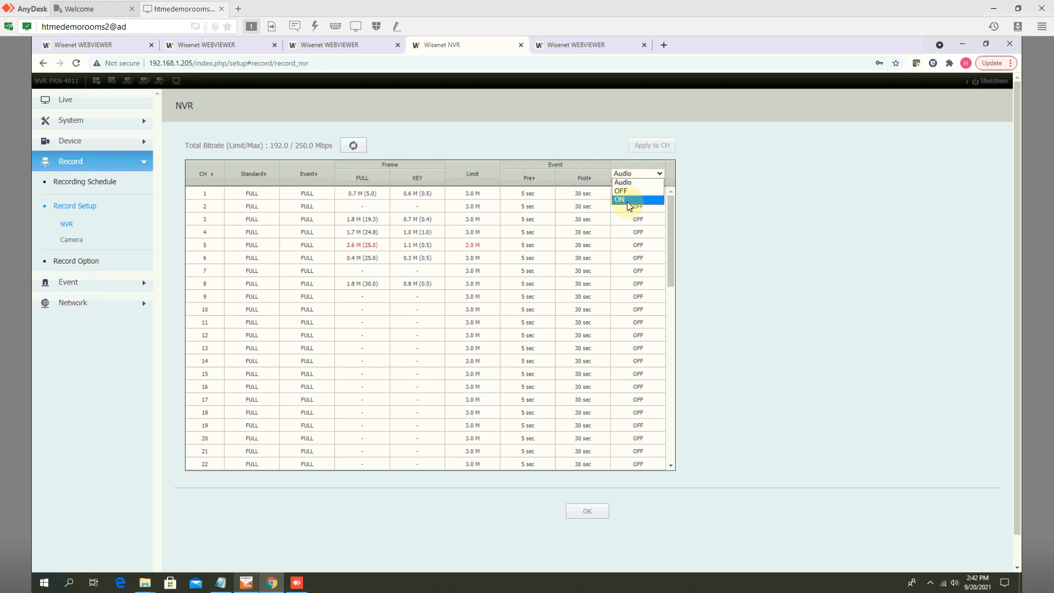
pyautogui.click(619, 200)
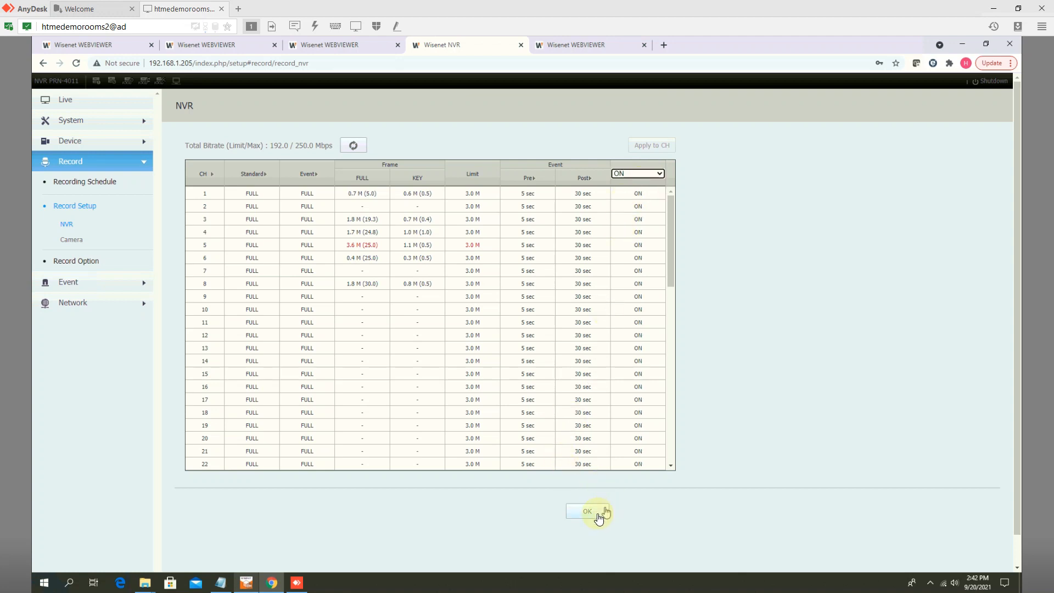
pyautogui.click(586, 511)
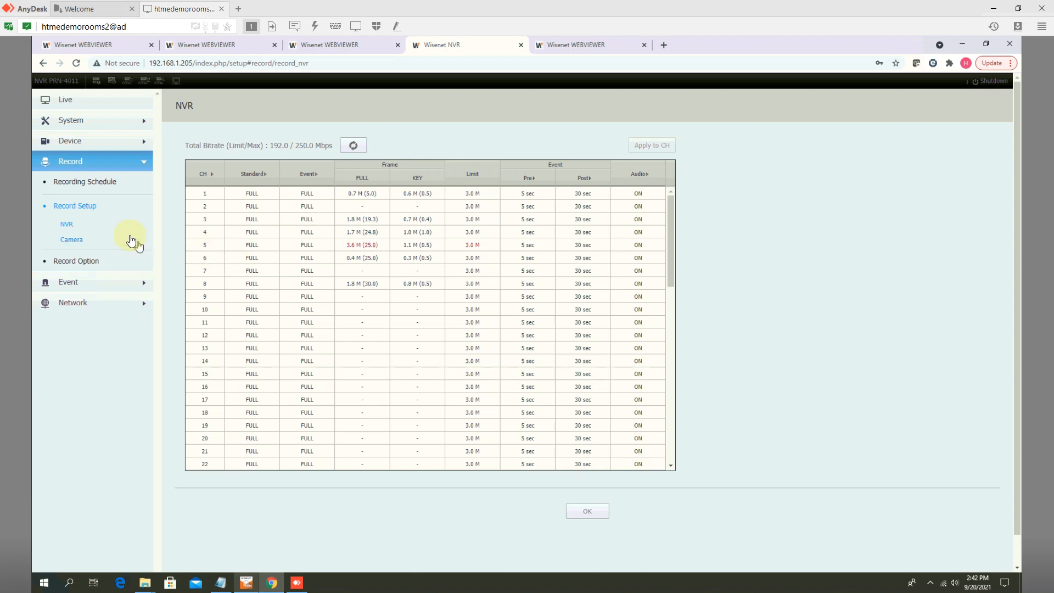
pyautogui.moveTo(119, 250)
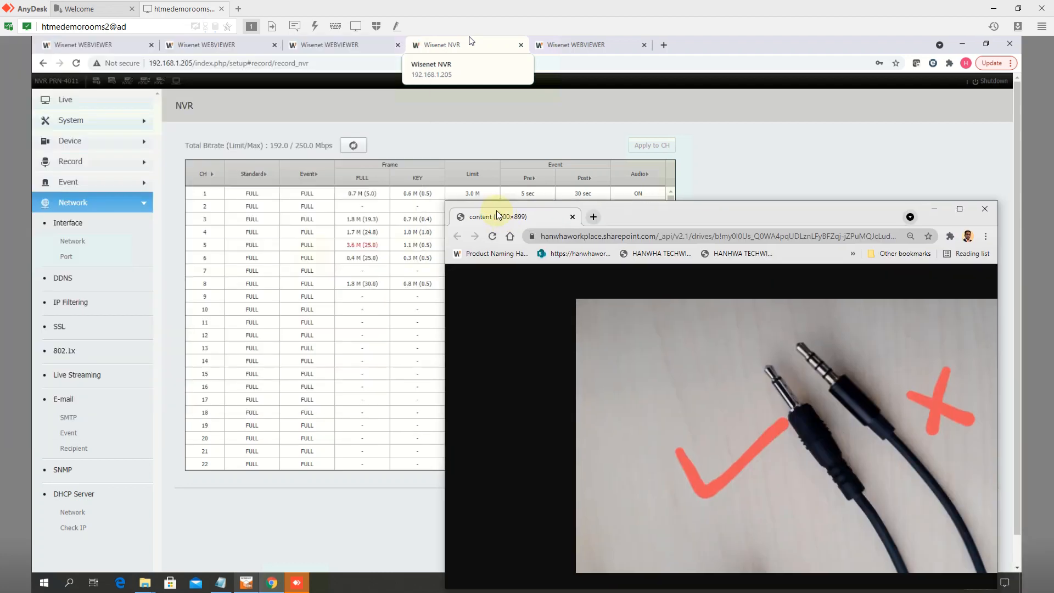
# View the annotated camera live-view photo highlighting the audio volume setting.
pyautogui.click(959, 208)
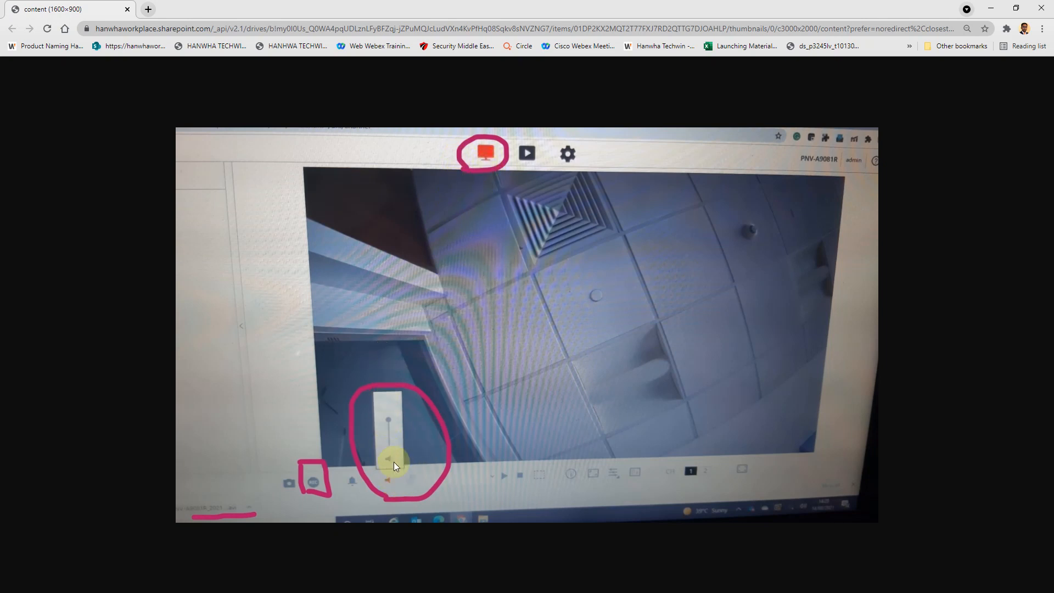
pyautogui.moveTo(393, 467); pyautogui.dragTo(384, 413)
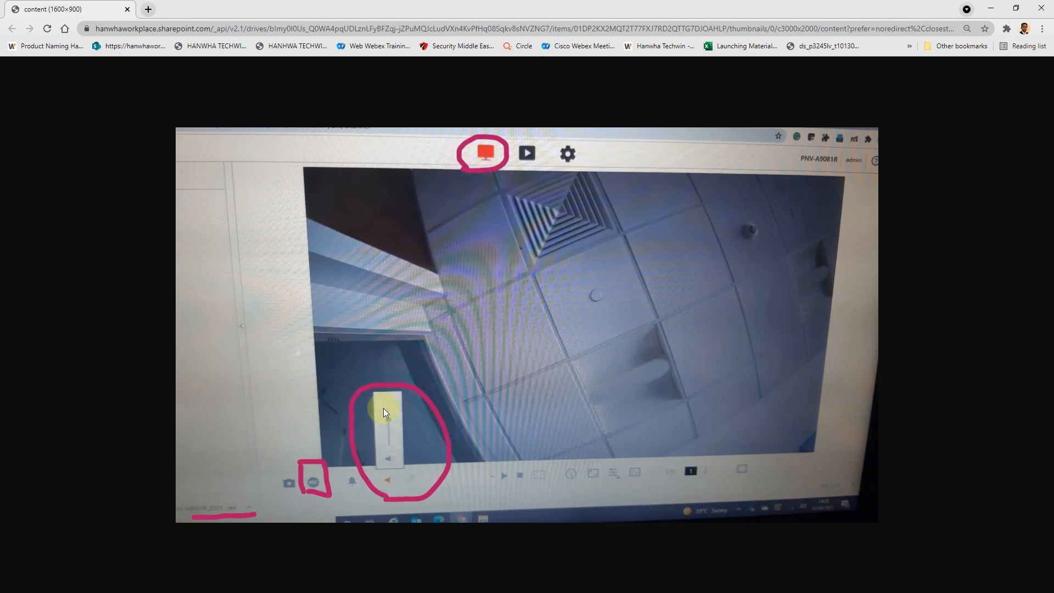